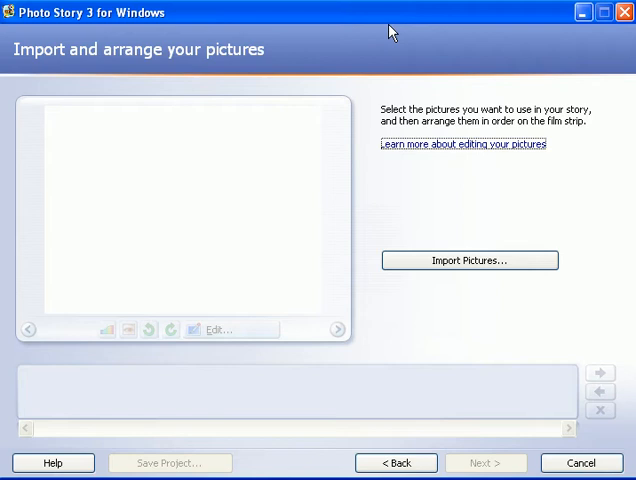
Step: Bring up the File Browser via Import Pictures on the import page
click(468, 260)
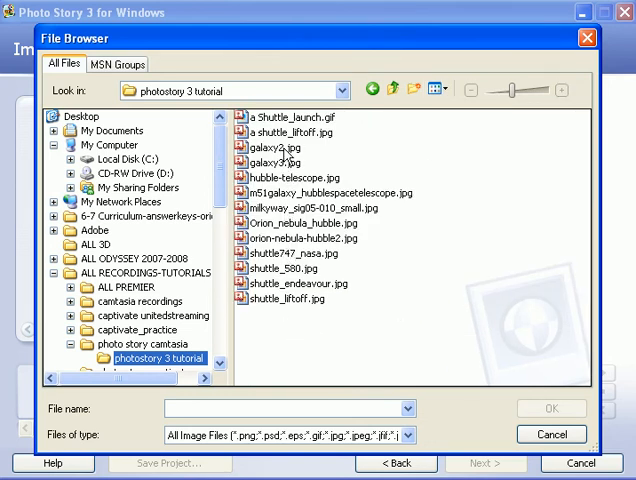
Step: Switch the tutorial folder to thumbnail view and select the nebula photo
click(432, 88)
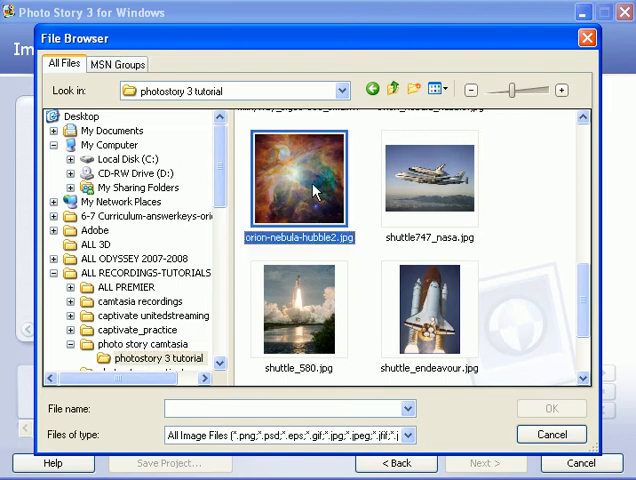
click(550, 408)
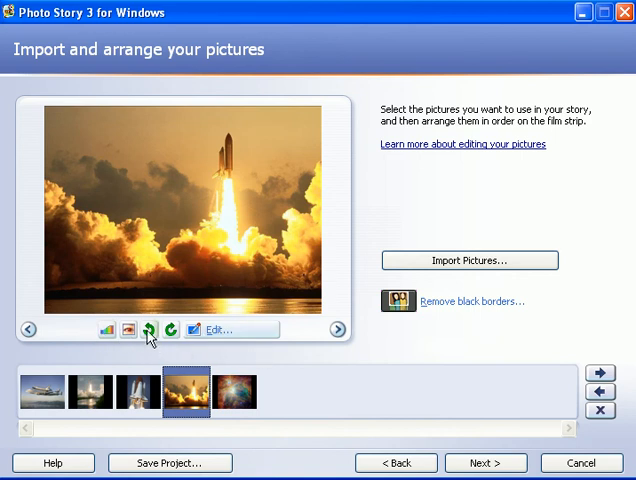
click(172, 330)
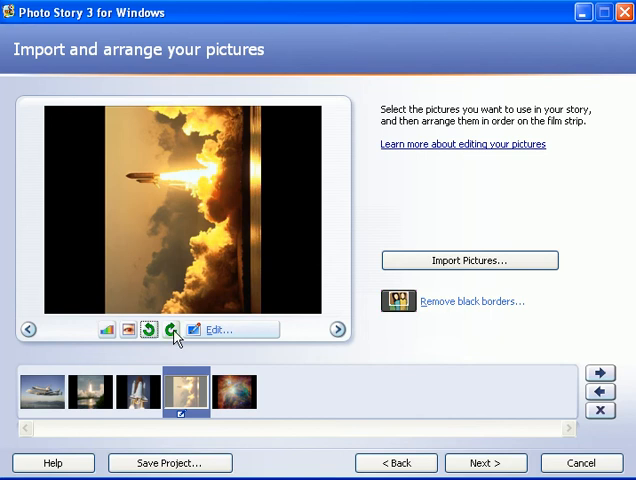
click(212, 328)
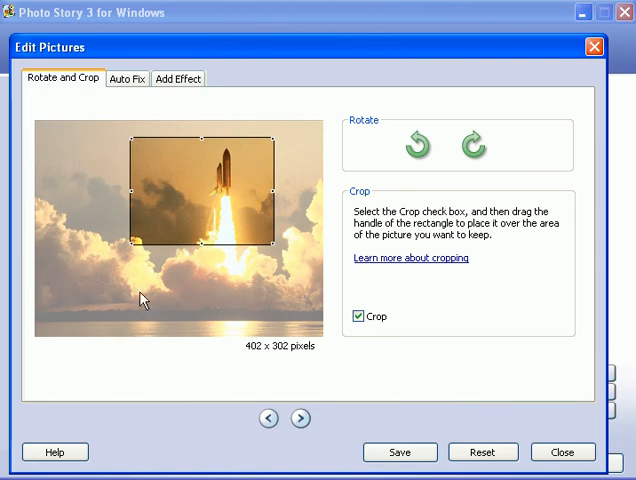